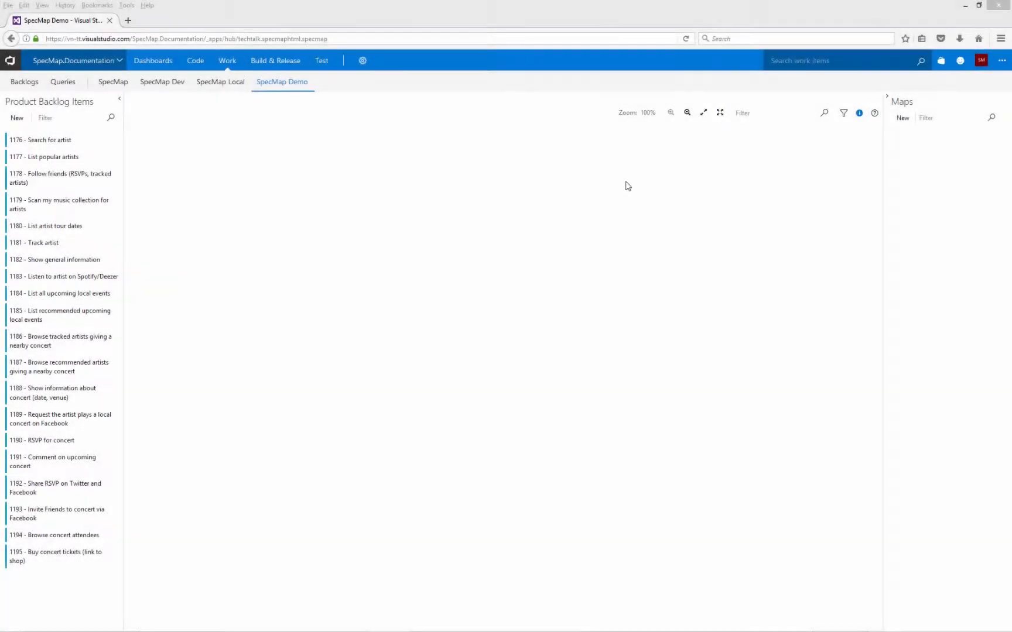
- Create a new story map named 'Concert tickets'
left_click(903, 118)
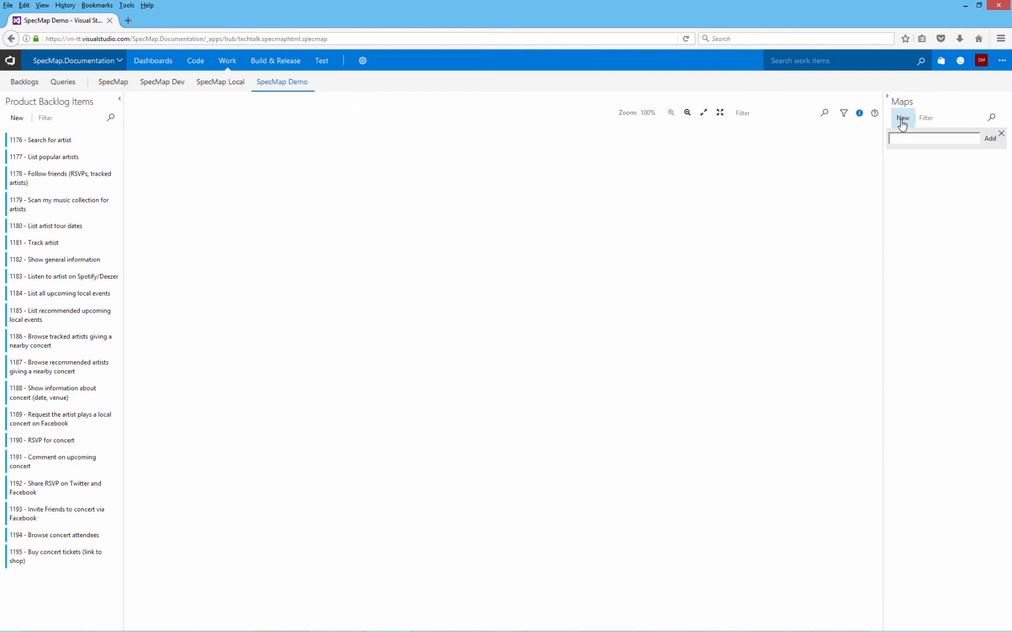
type("Concert tick")
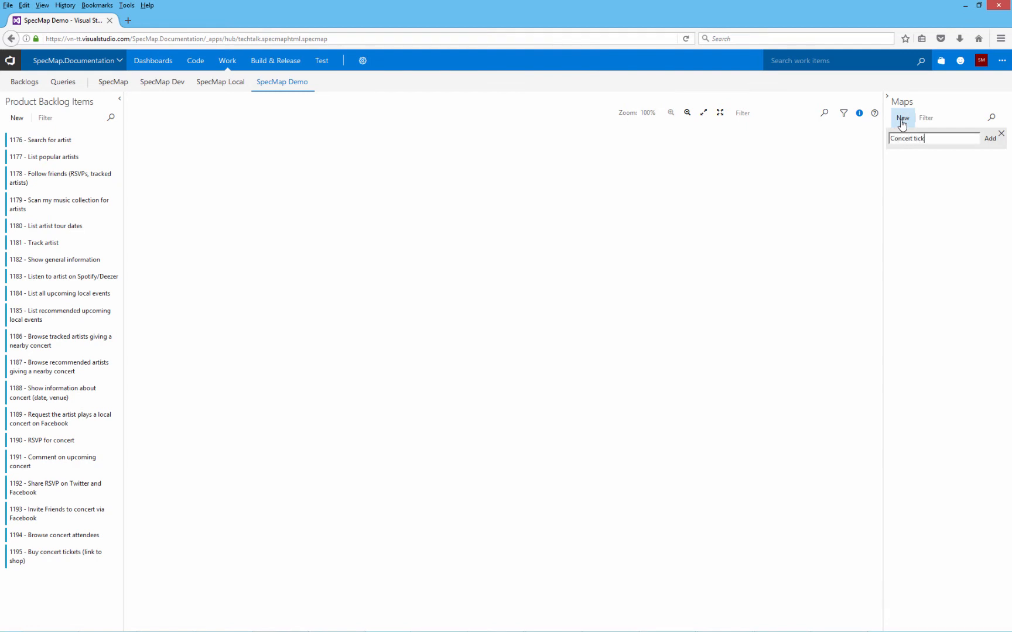
left_click(990, 138)
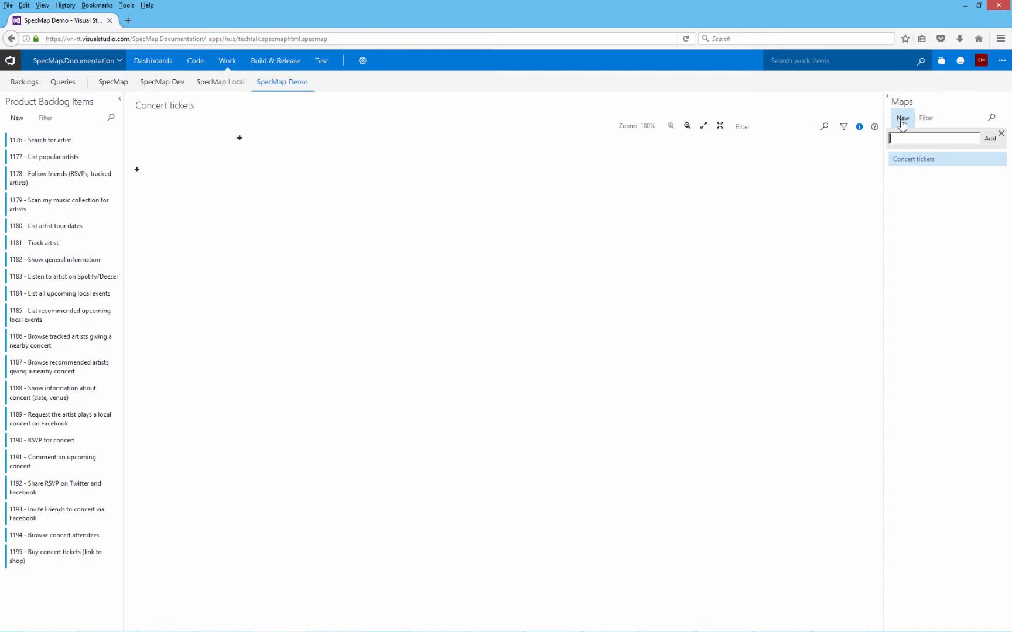
mouse_move(879, 126)
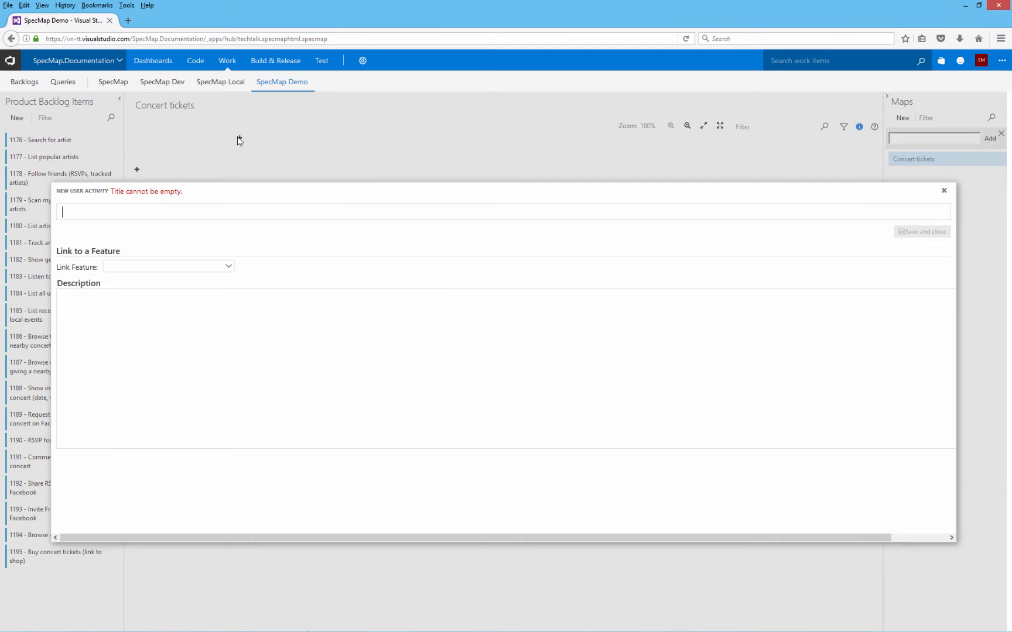
- Add the 'Discover artist' and 'Research artist' activities to the map
type("Discover artis")
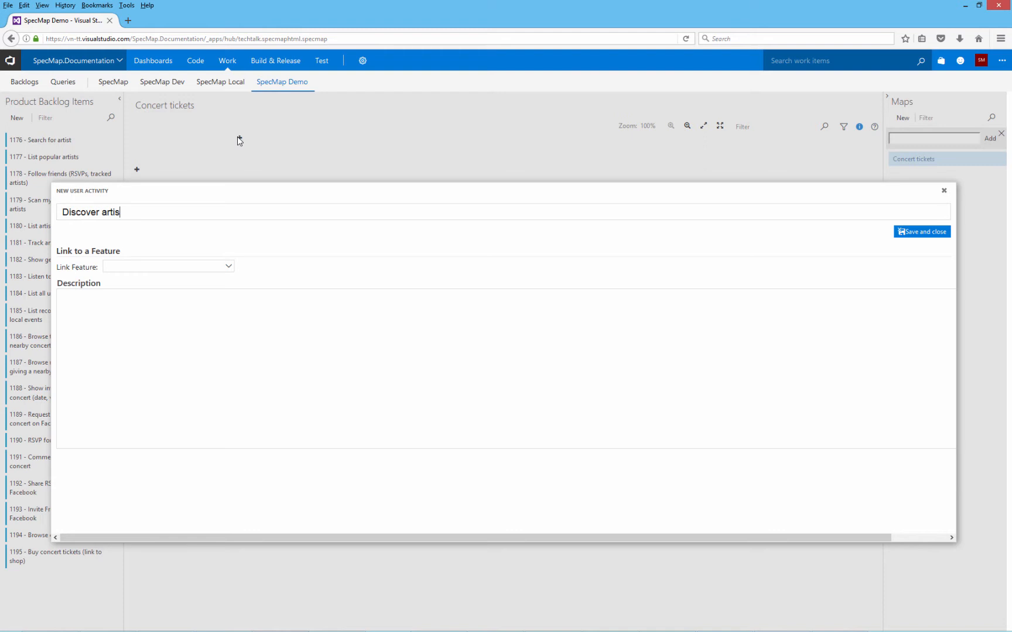
type("t")
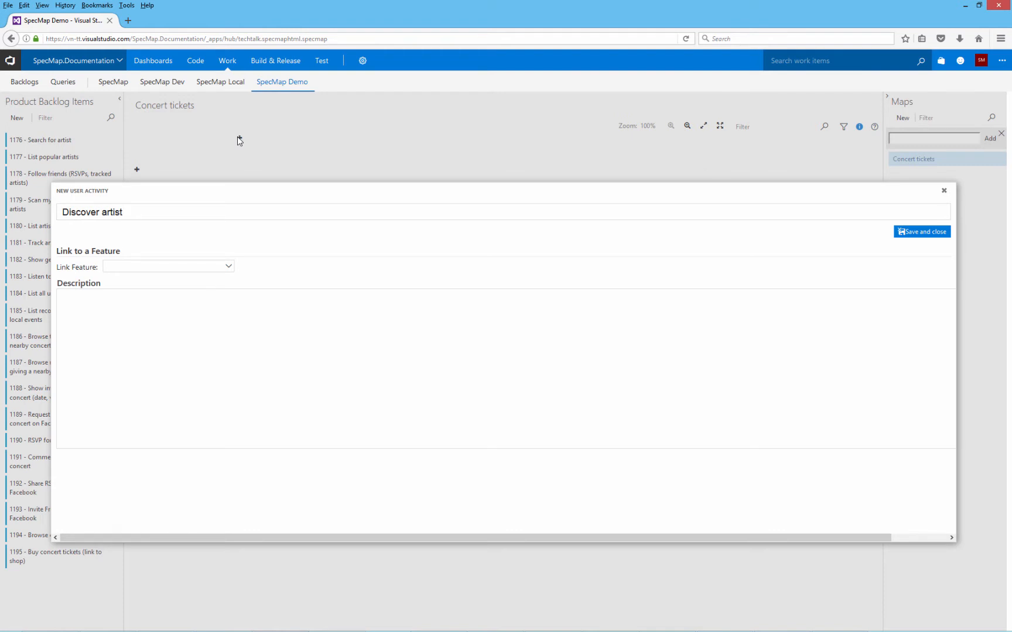
left_click(923, 232)
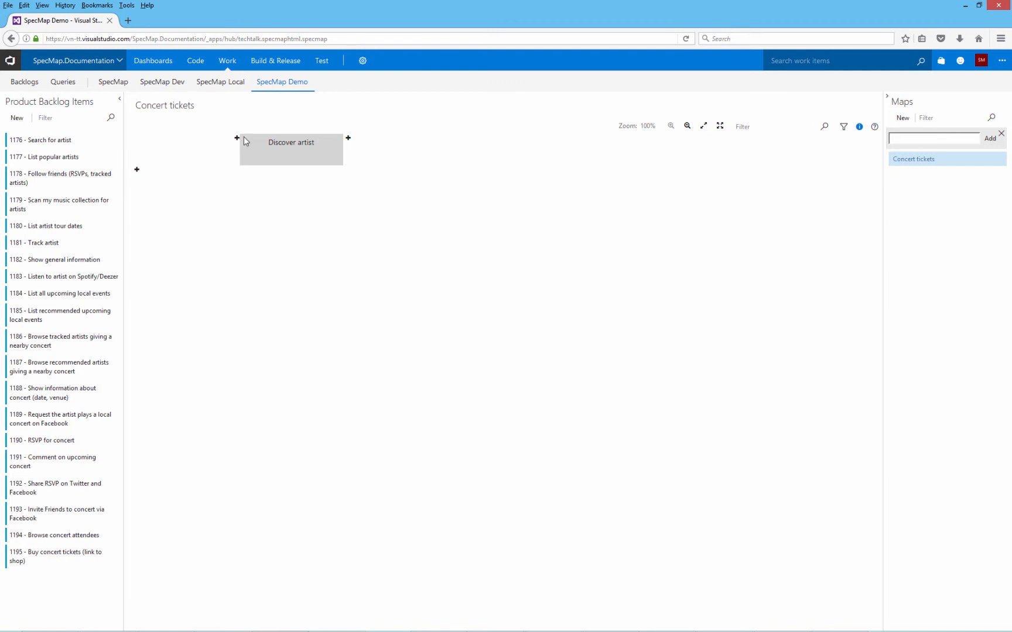
left_click(348, 139)
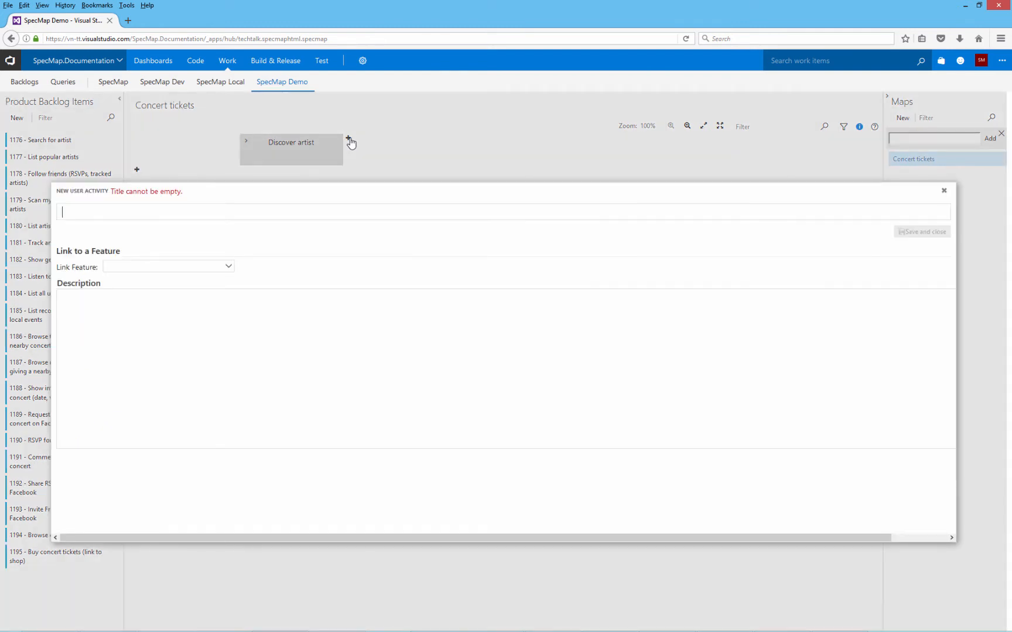
type("Res")
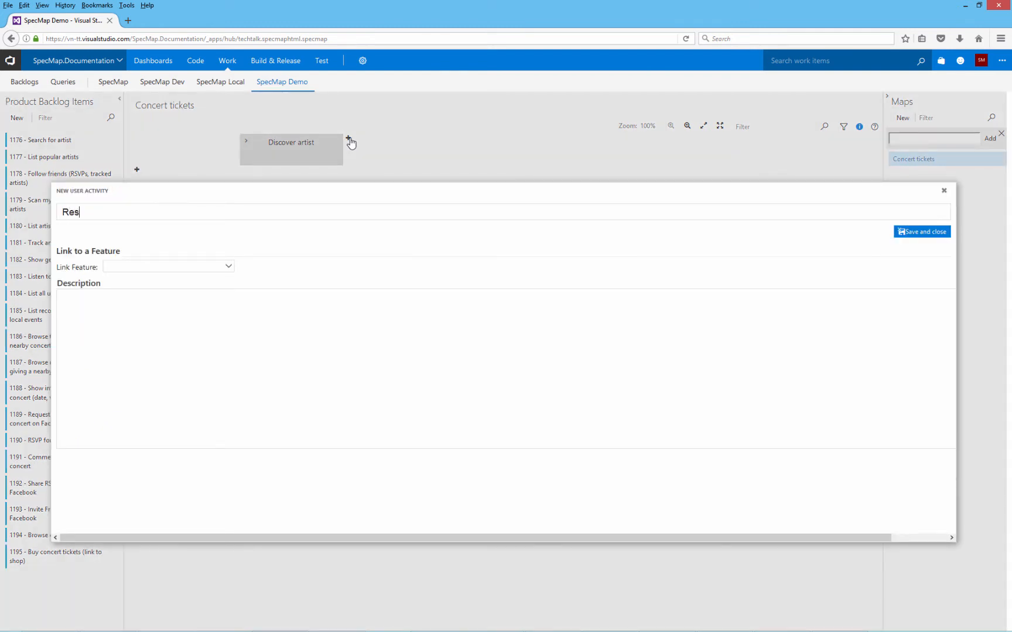
left_click(921, 232)
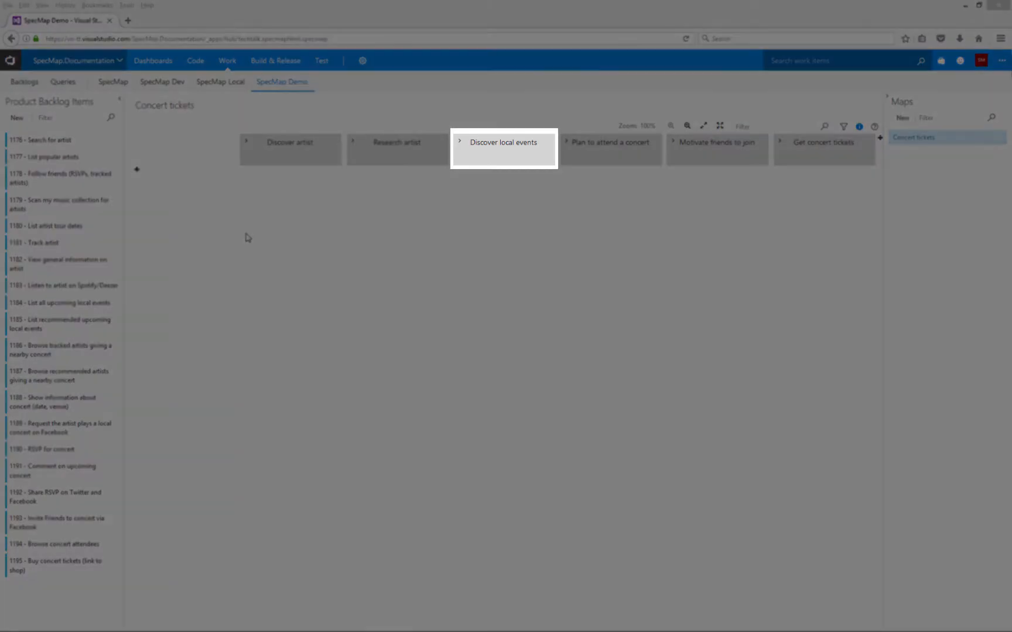
left_click(609, 142)
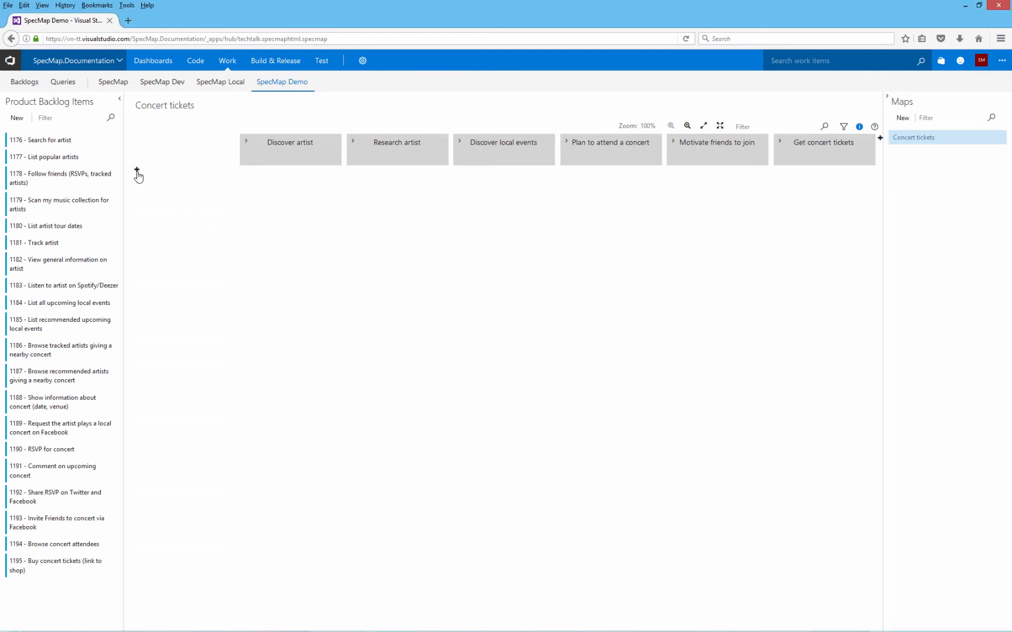
- Add a release slice named MVP below the activity columns
left_click(137, 172)
type("MVP")
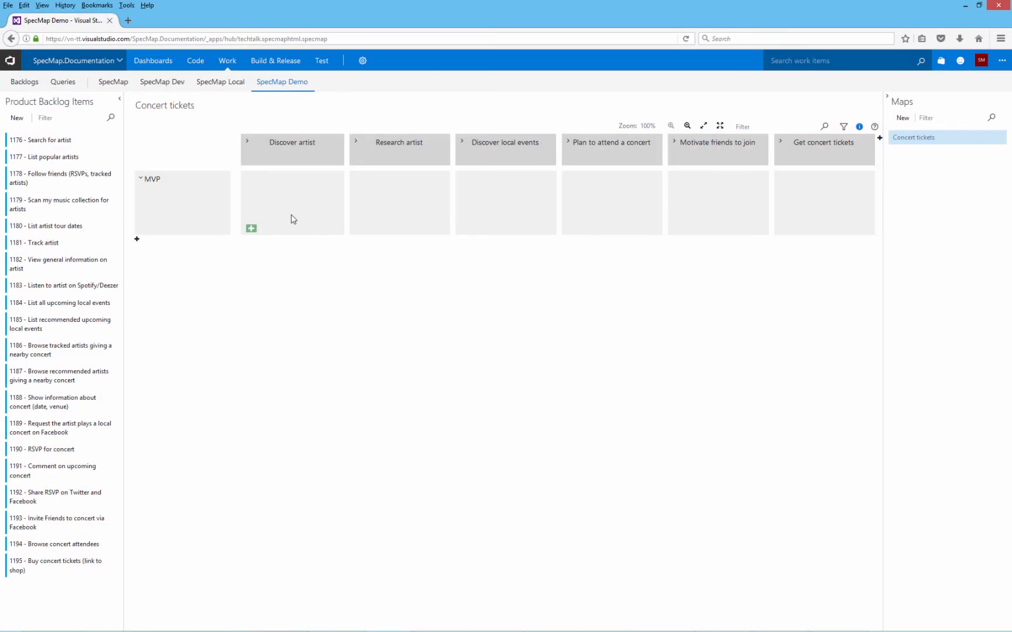
- Filter the backlog by 'art' and place Search for artist, View general information, and Track artist in MVP
type("artist")
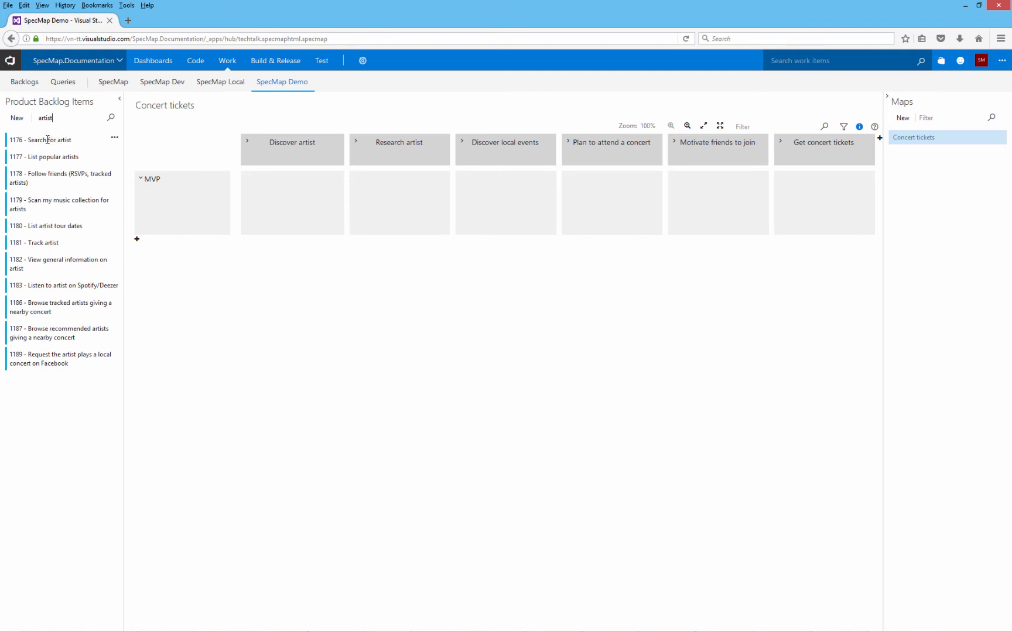
left_click_drag(45, 139, 207, 177)
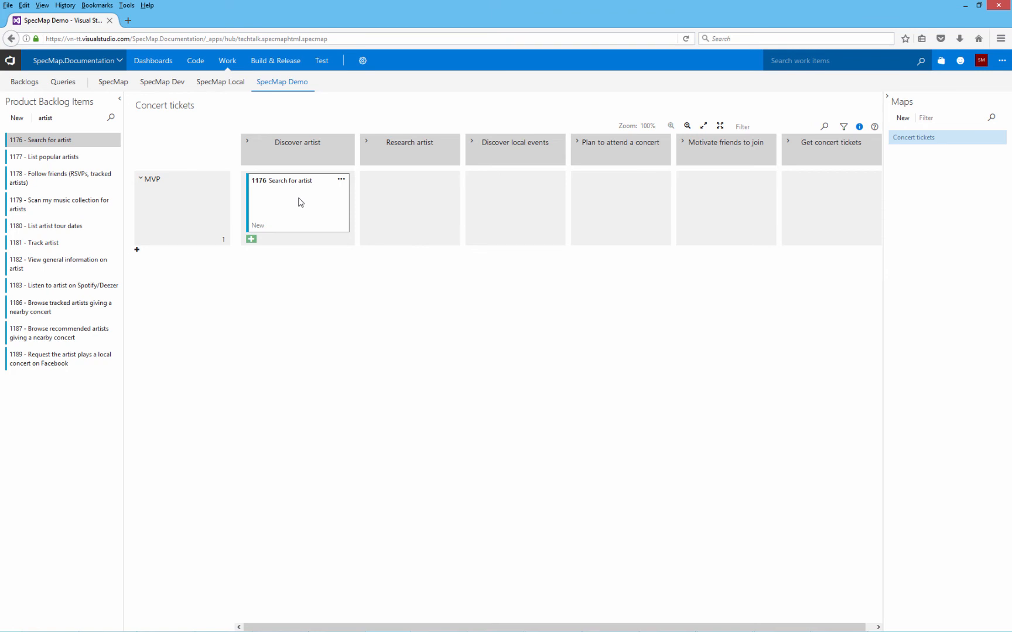
mouse_move(185, 233)
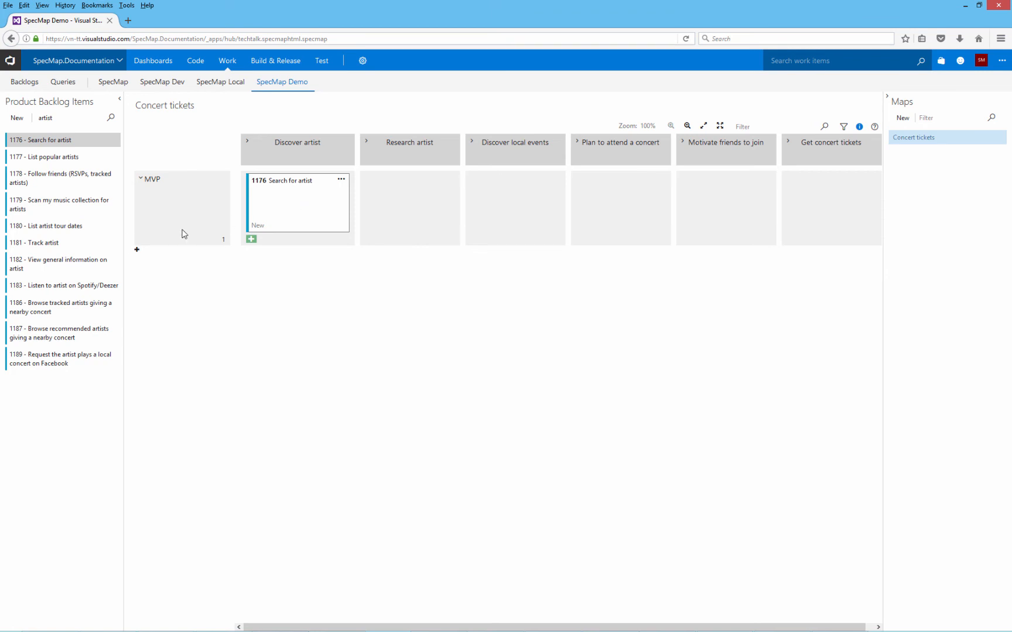
left_click_drag(58, 264, 409, 203)
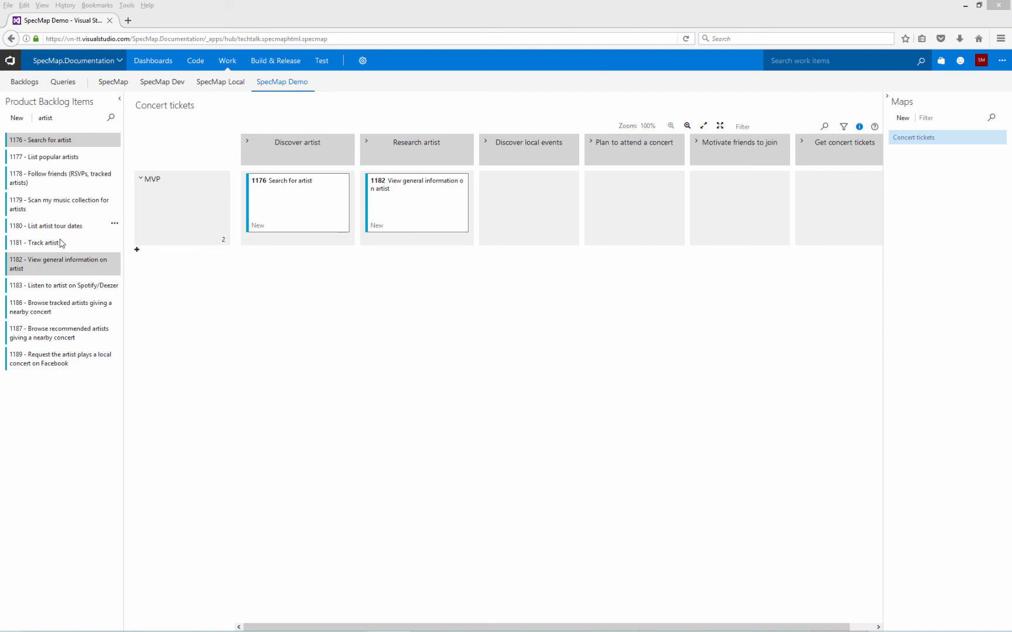
mouse_move(58, 156)
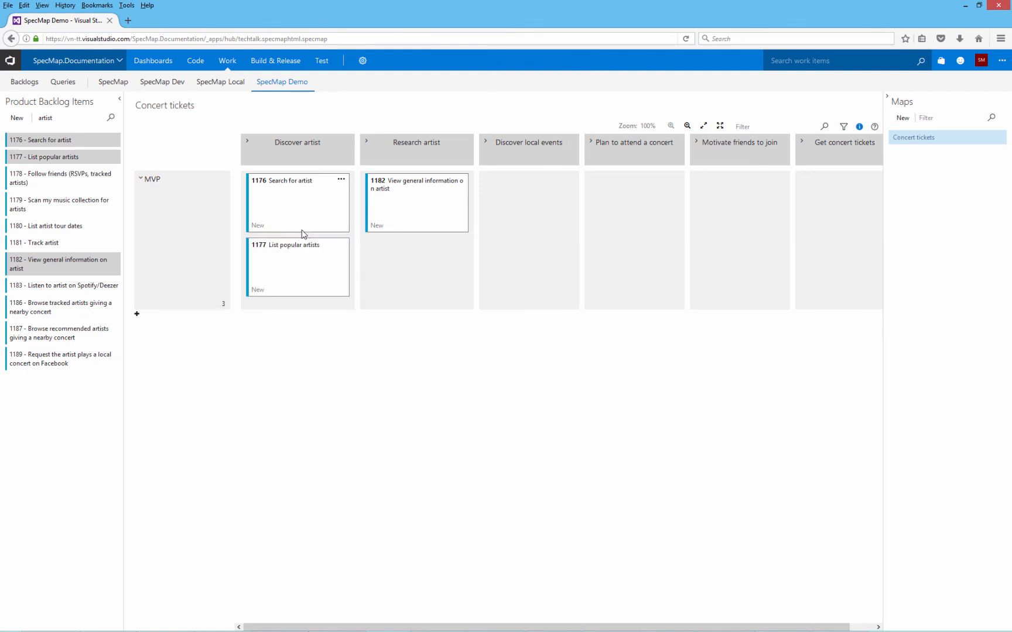
mouse_move(52, 243)
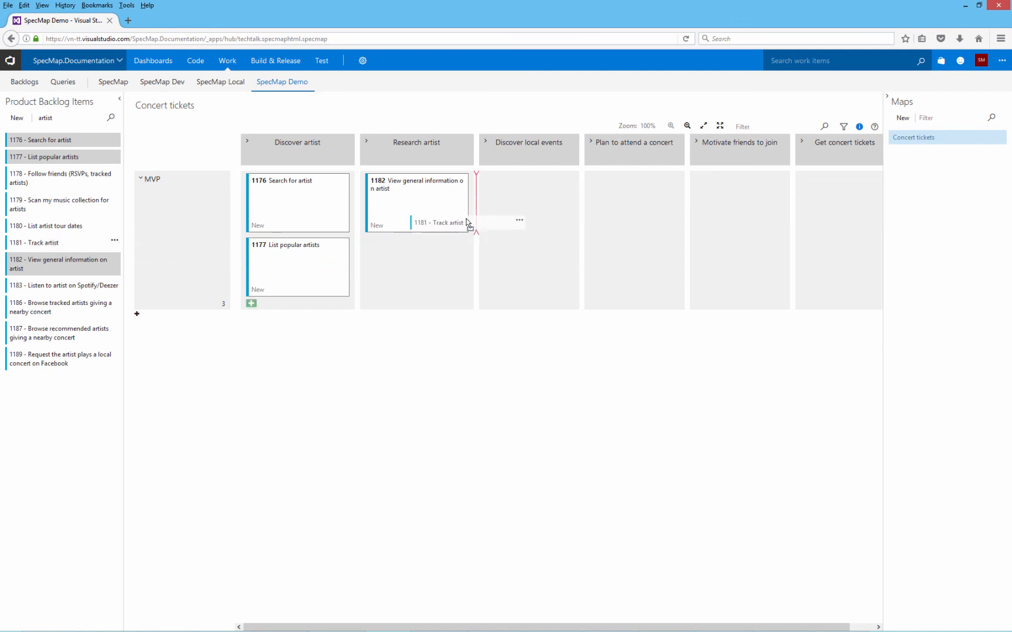
left_click_drag(439, 222, 525, 202)
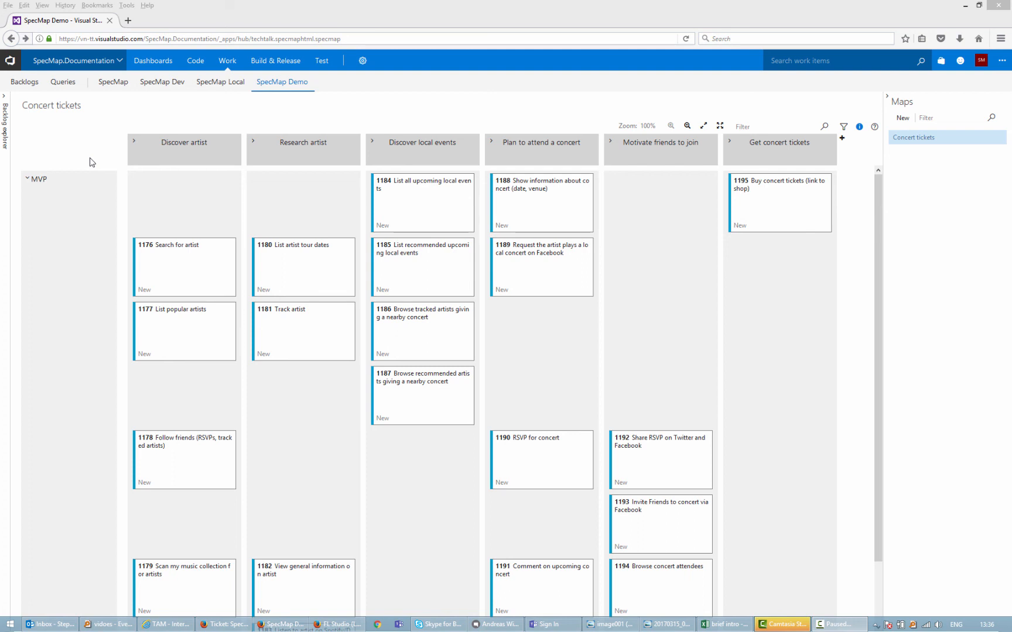
mouse_move(696, 473)
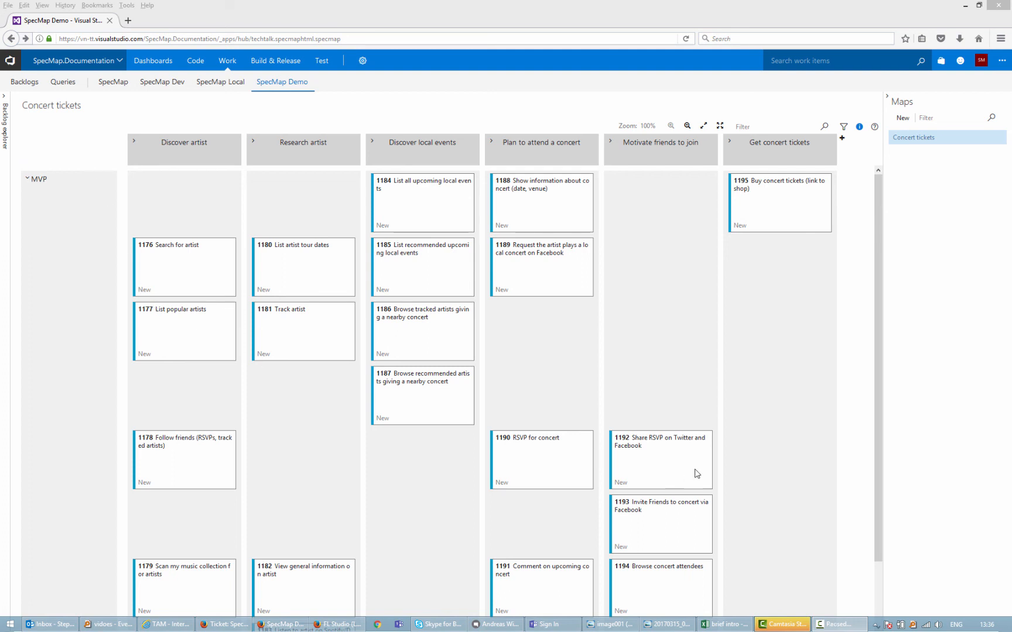
scroll("down", 3)
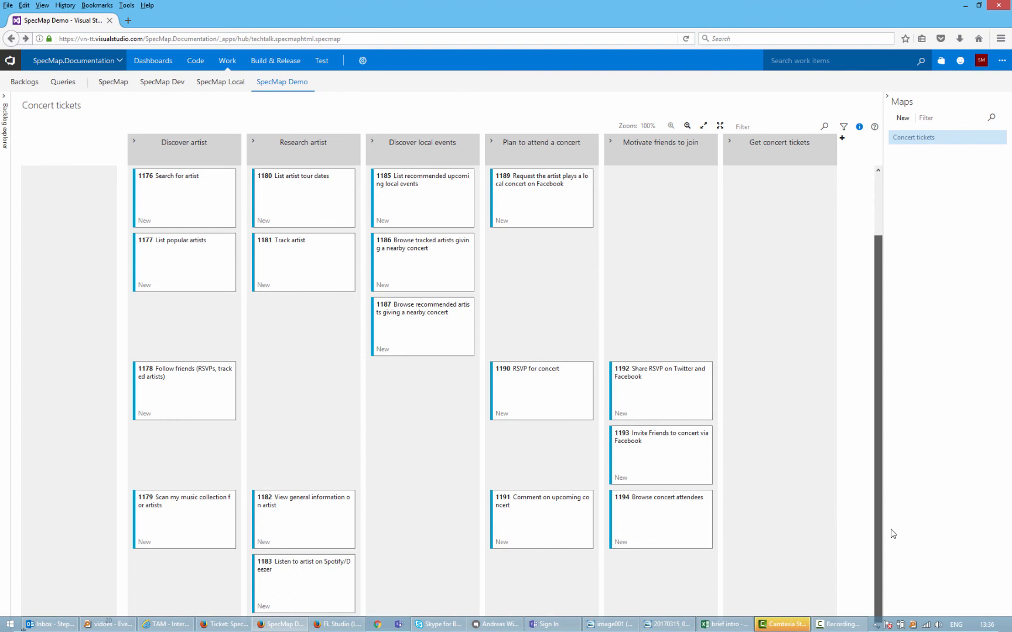